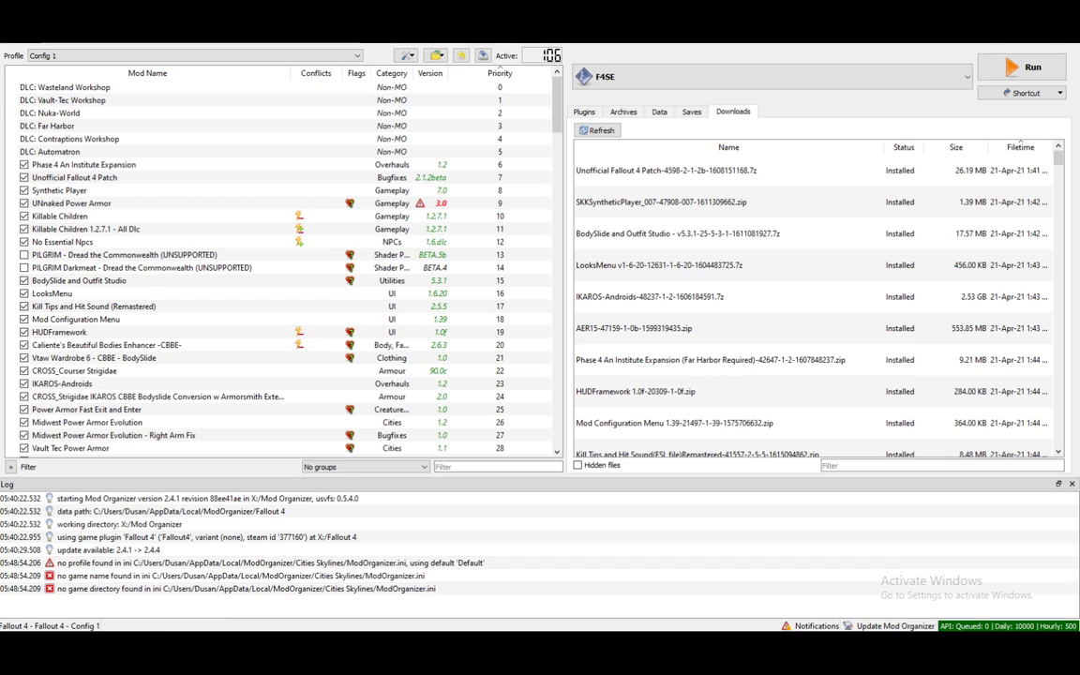
{"action": "mouse_move", "coordinate": [435, 54]}
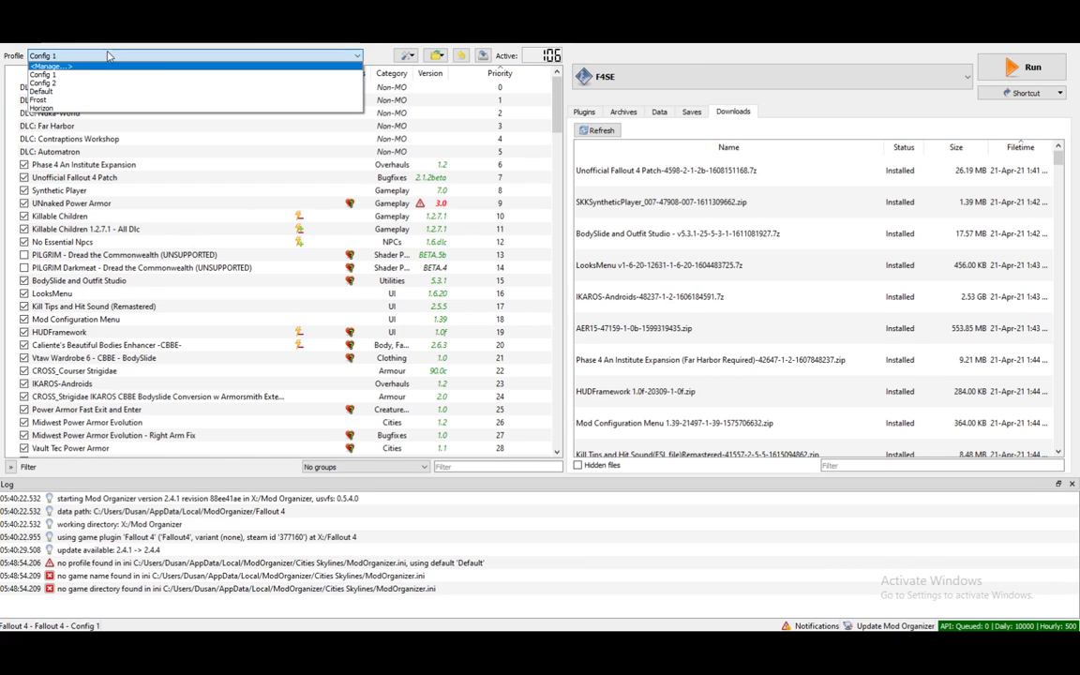
- Keep profile Config 1, bring up the Instance manager and start the new-instance wizard
{"action": "left_click", "coordinate": [43, 75]}
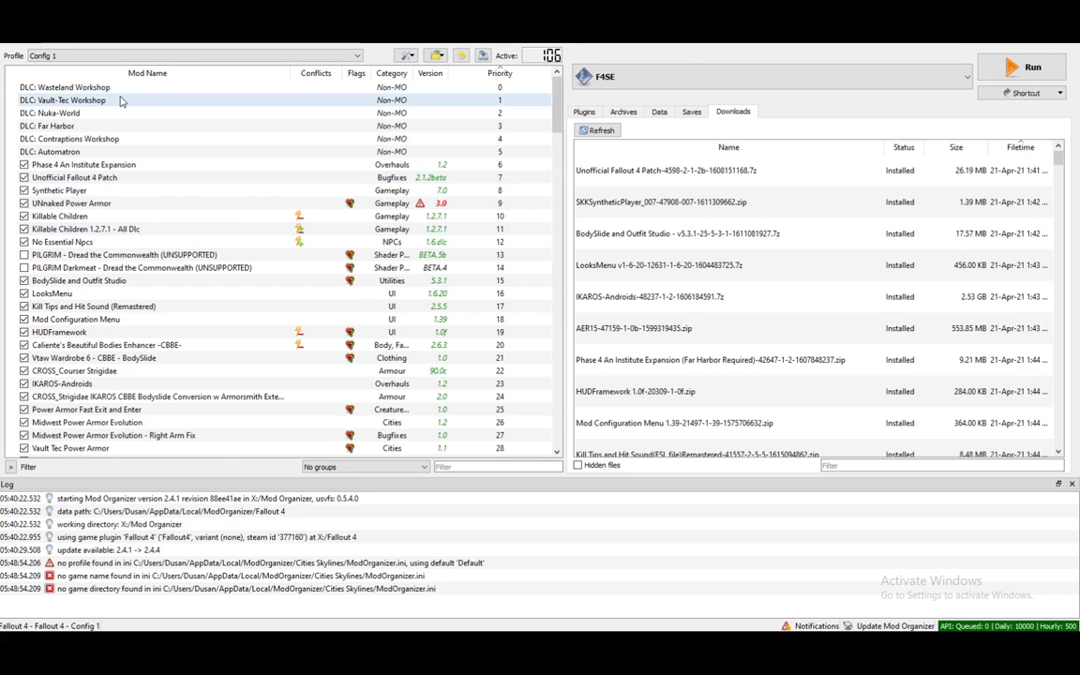
{"action": "left_click", "coordinate": [122, 101]}
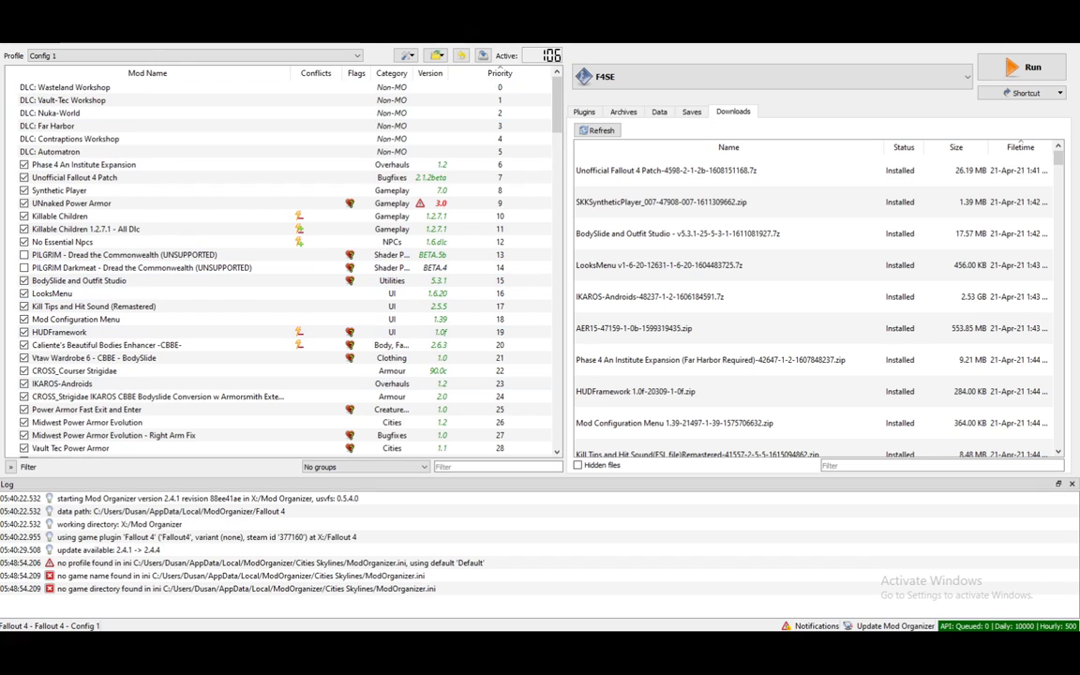
{"action": "left_click", "coordinate": [63, 101]}
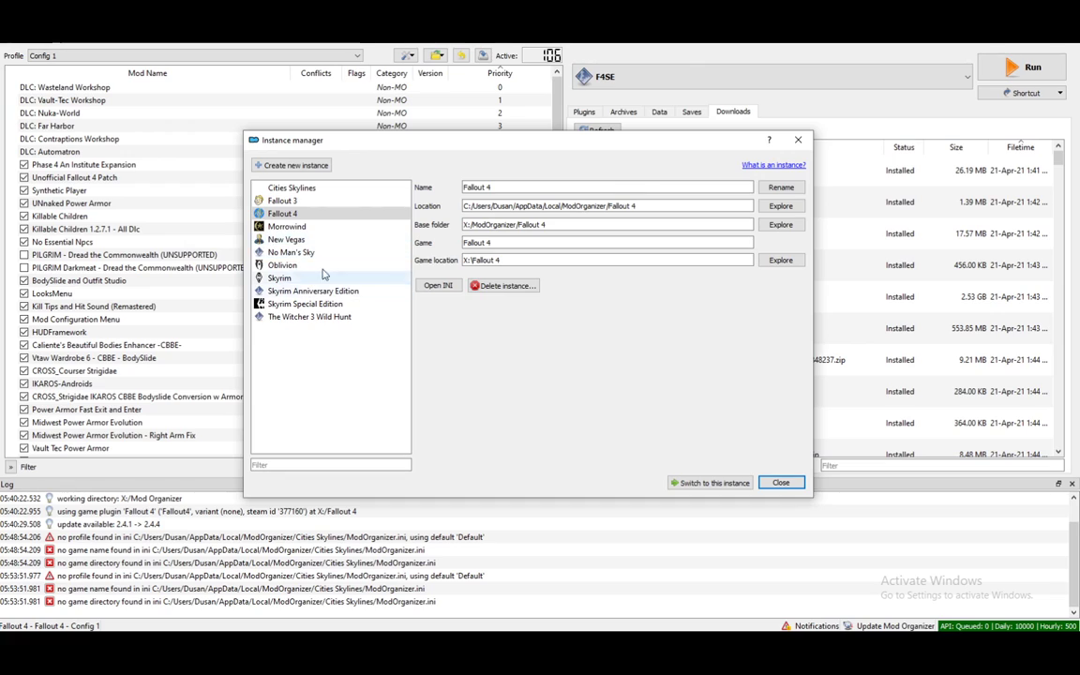
{"action": "mouse_move", "coordinate": [326, 266]}
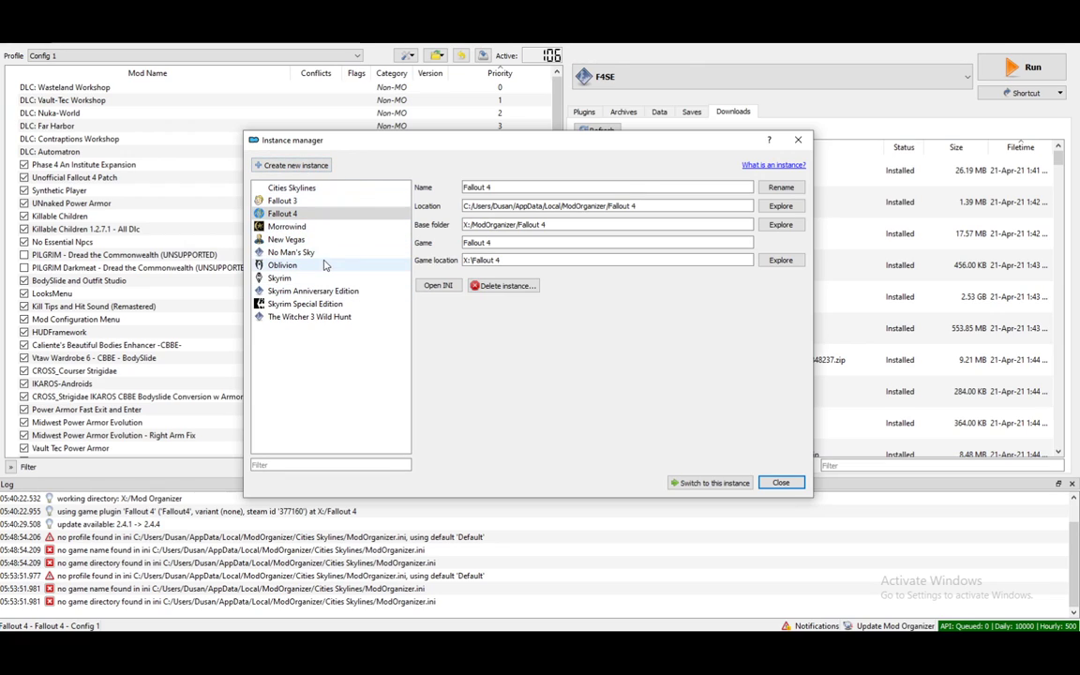
{"action": "left_click", "coordinate": [294, 165]}
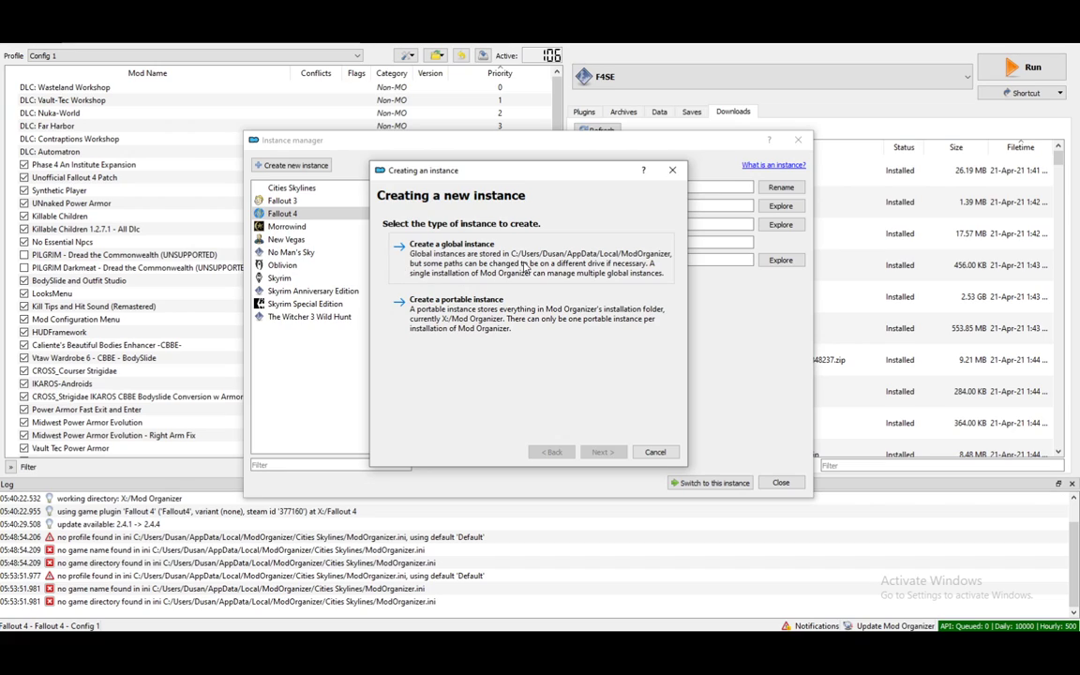
{"action": "mouse_move", "coordinate": [589, 262]}
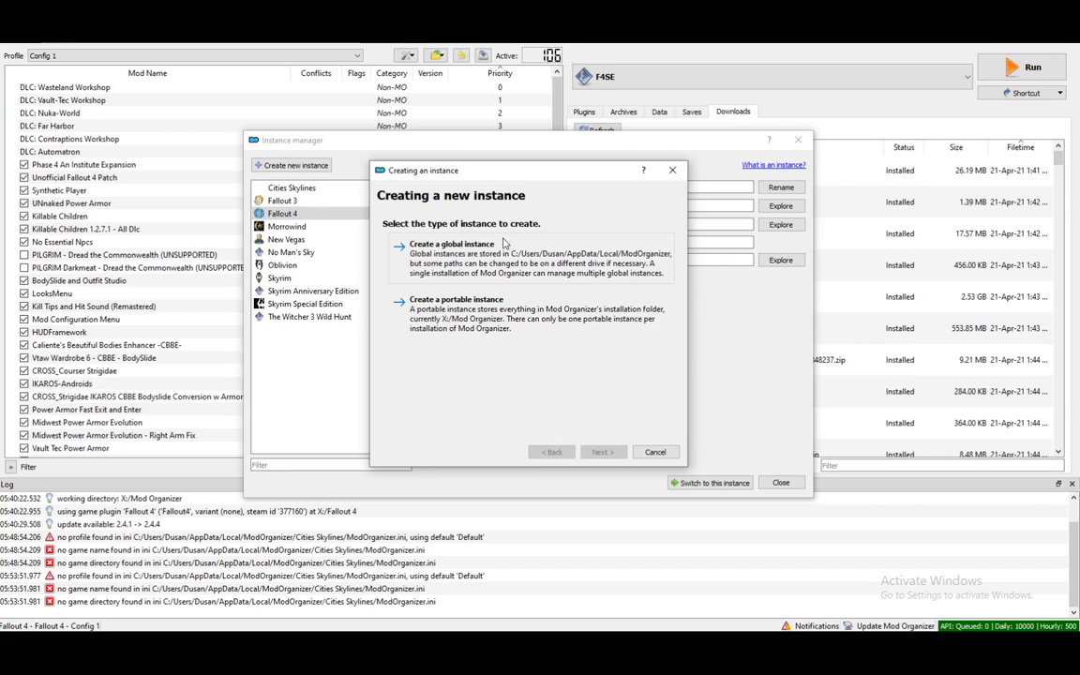
{"action": "mouse_move", "coordinate": [468, 237]}
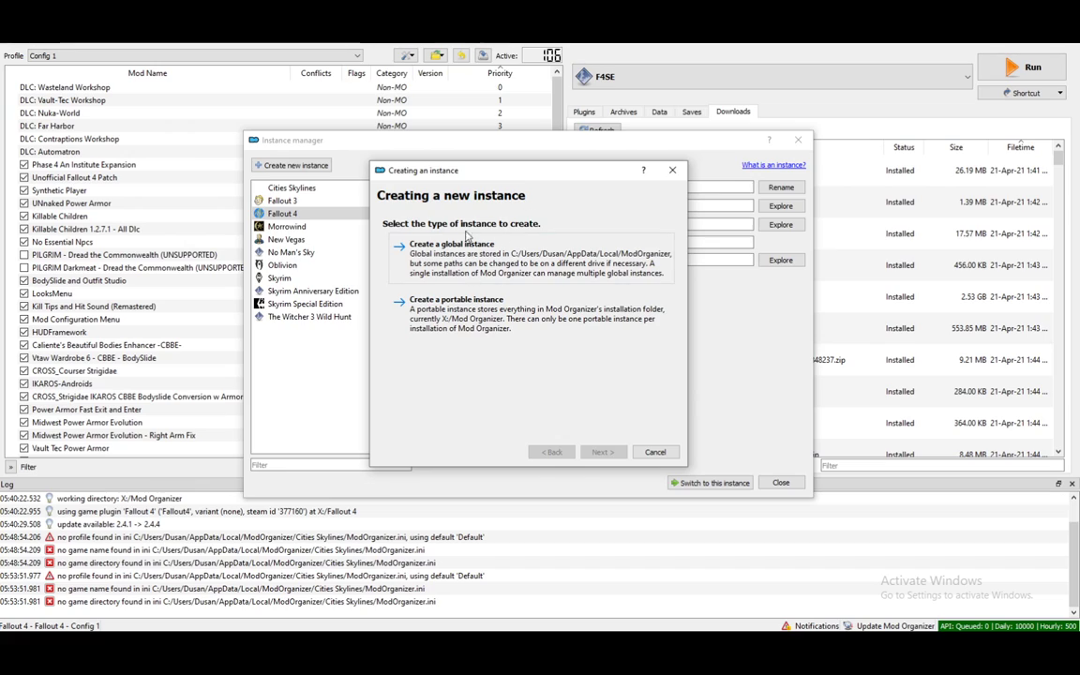
{"action": "mouse_move", "coordinate": [497, 272]}
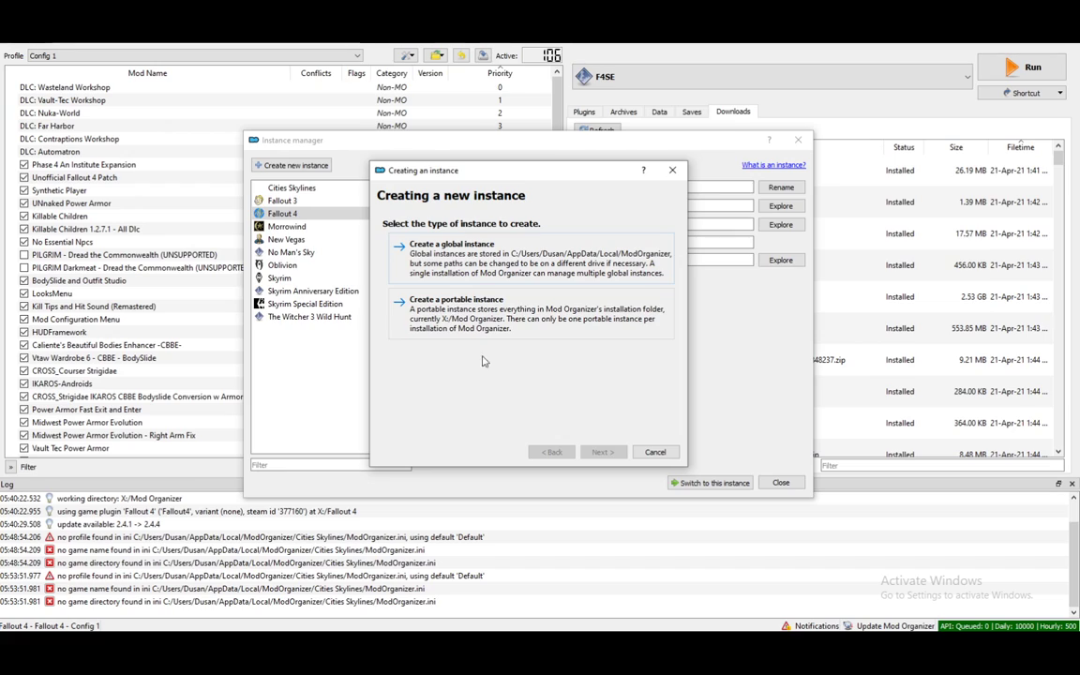
{"action": "mouse_move", "coordinate": [687, 344]}
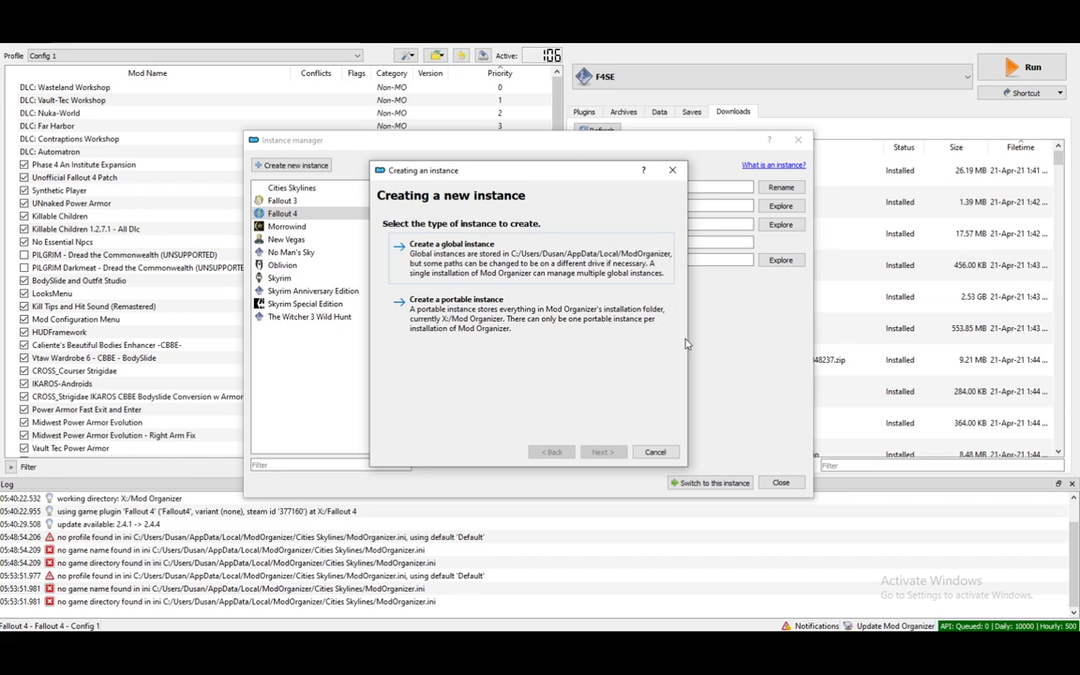
{"action": "mouse_move", "coordinate": [559, 204]}
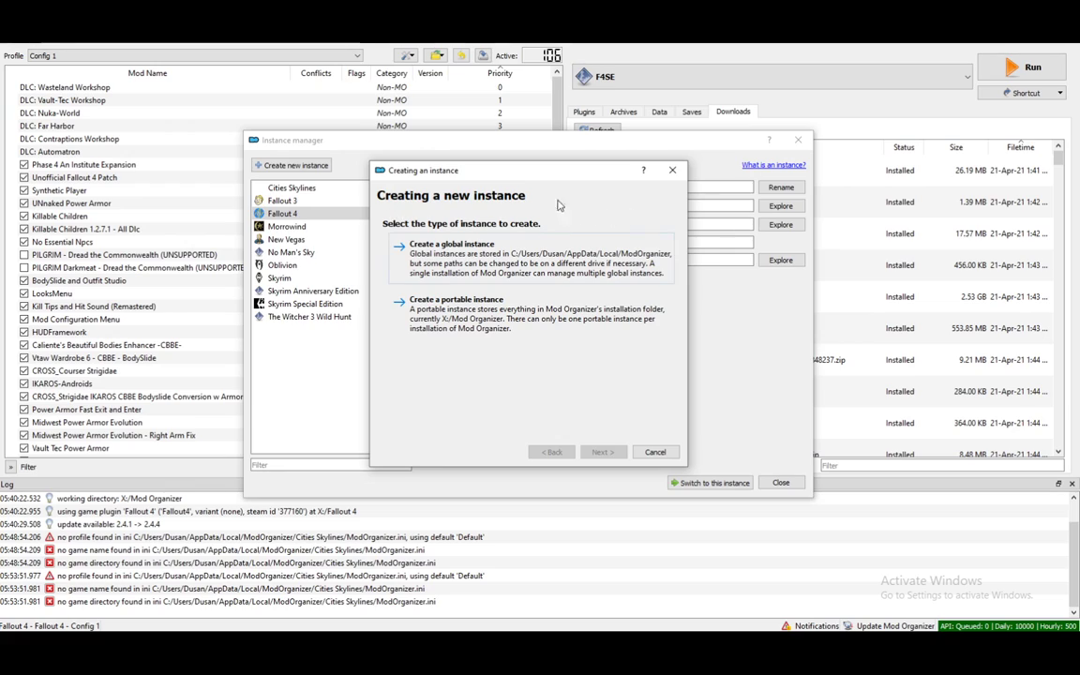
{"action": "mouse_move", "coordinate": [435, 244]}
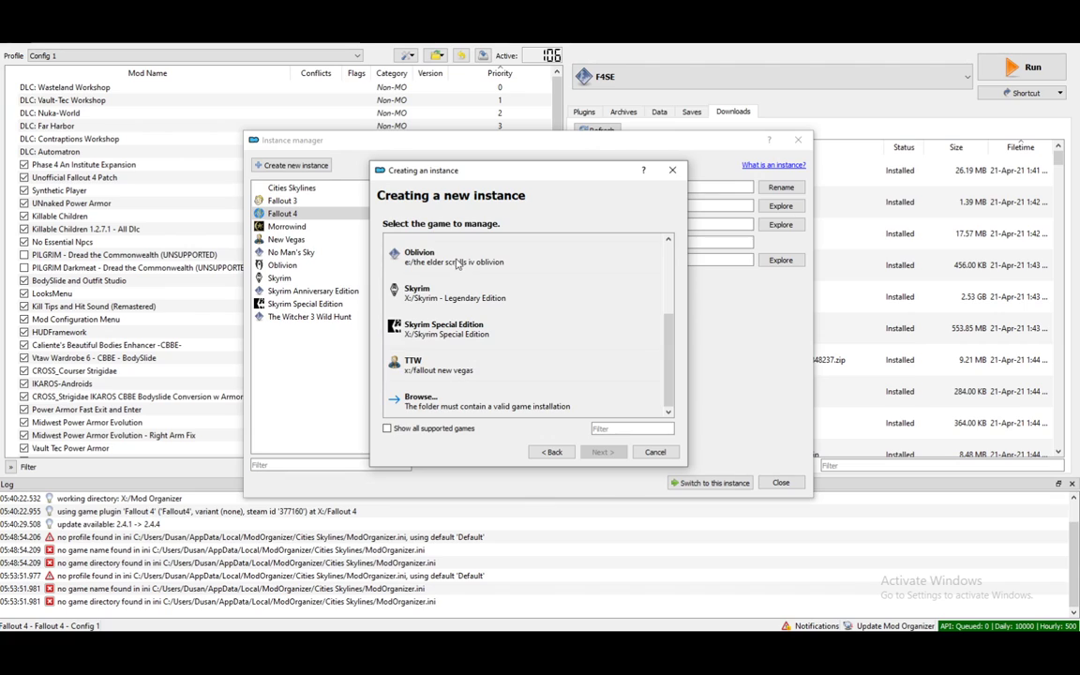
{"action": "mouse_move", "coordinate": [440, 292]}
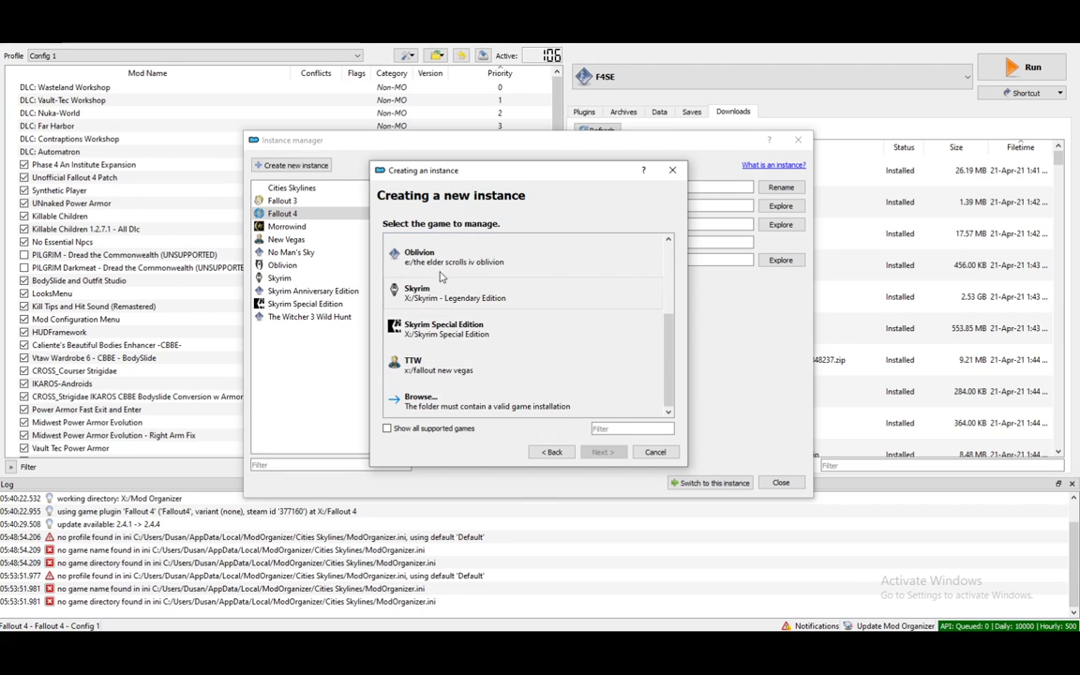
- Browse for a game folder, cancel it, and close the Instance manager back to the Fallout 4 mod list
{"action": "left_click", "coordinate": [420, 401]}
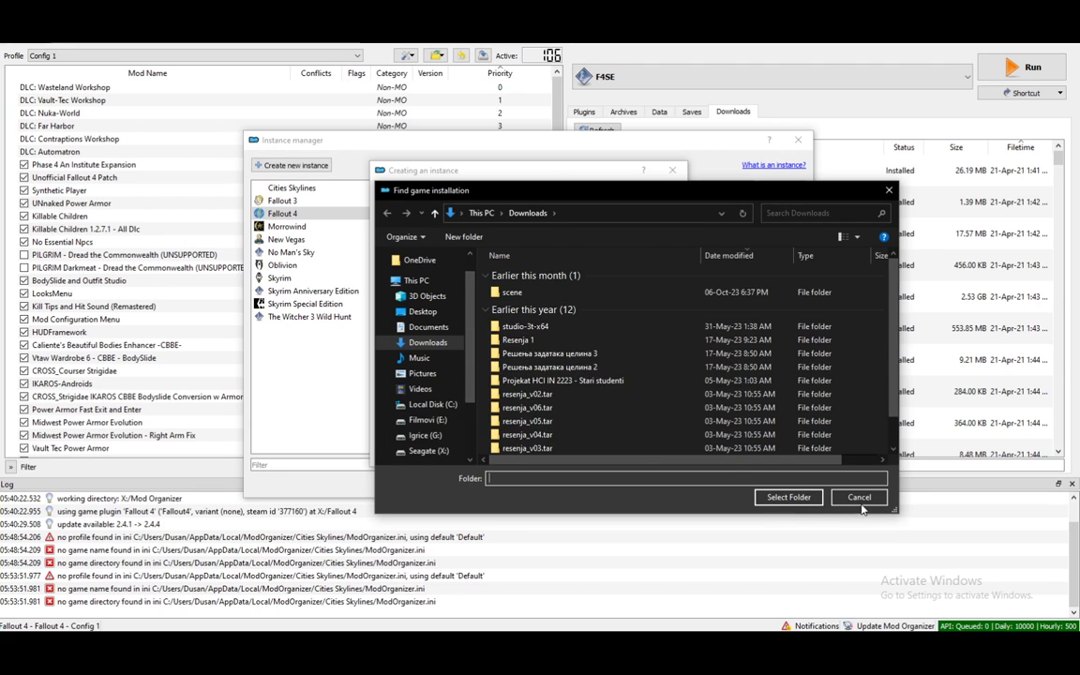
{"action": "left_click", "coordinate": [859, 497]}
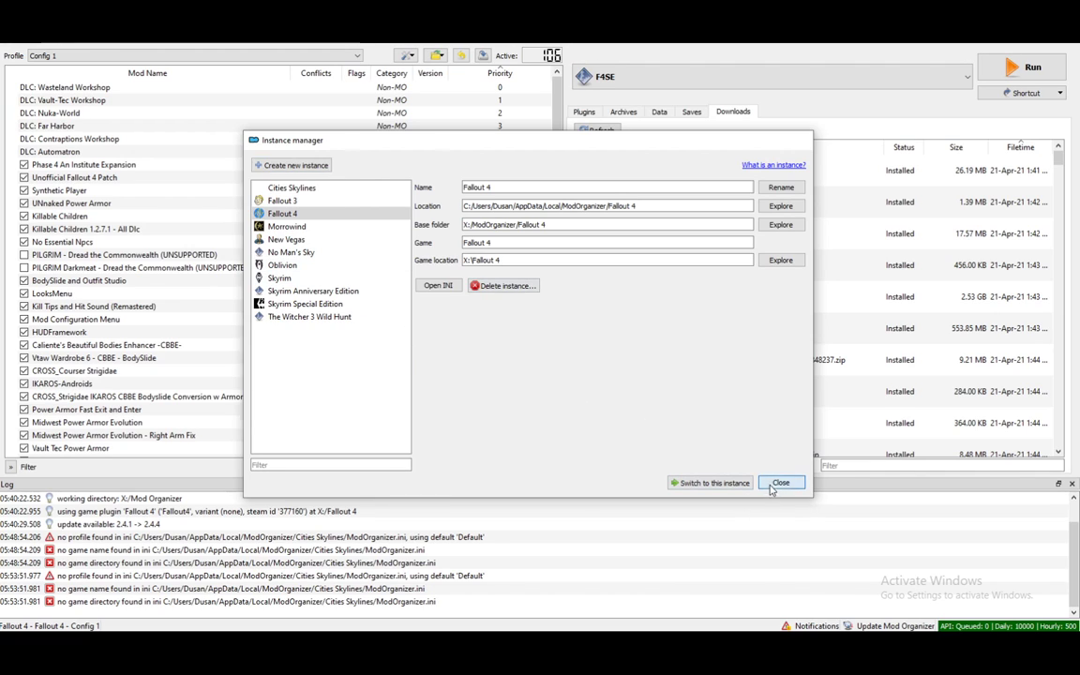
{"action": "left_click", "coordinate": [780, 483]}
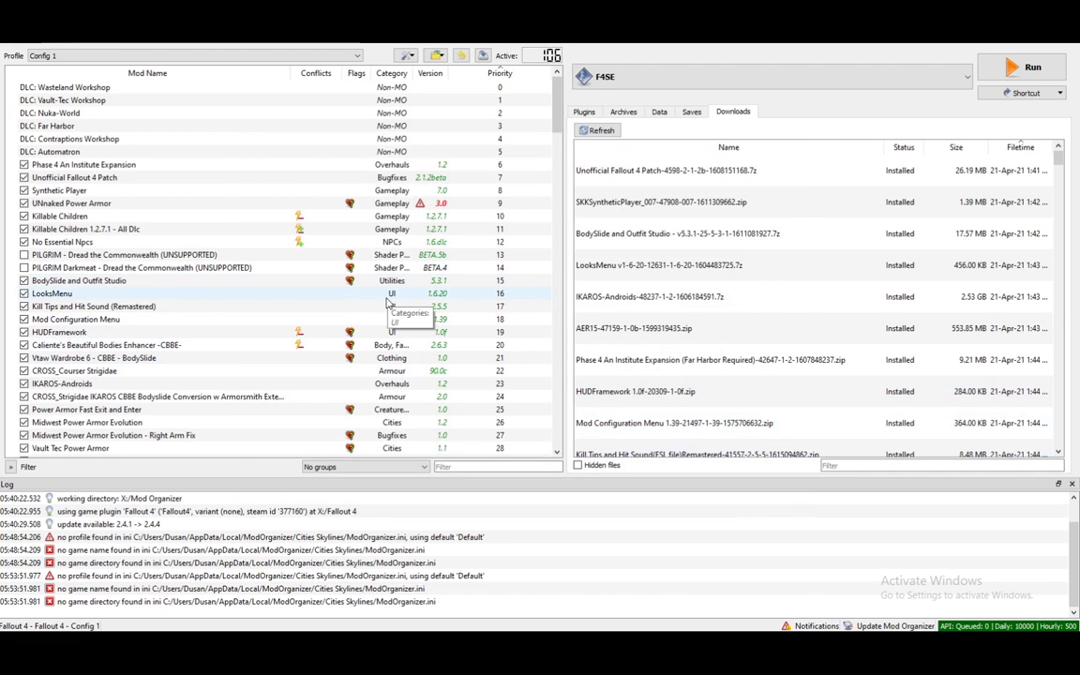